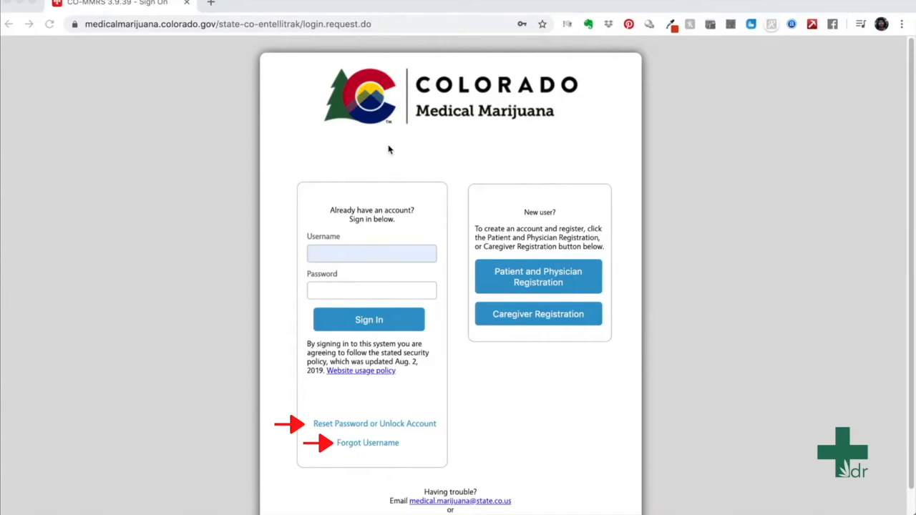
# Sign in to the registry account to reach the patient renewal application form
pyautogui.click(369, 320)
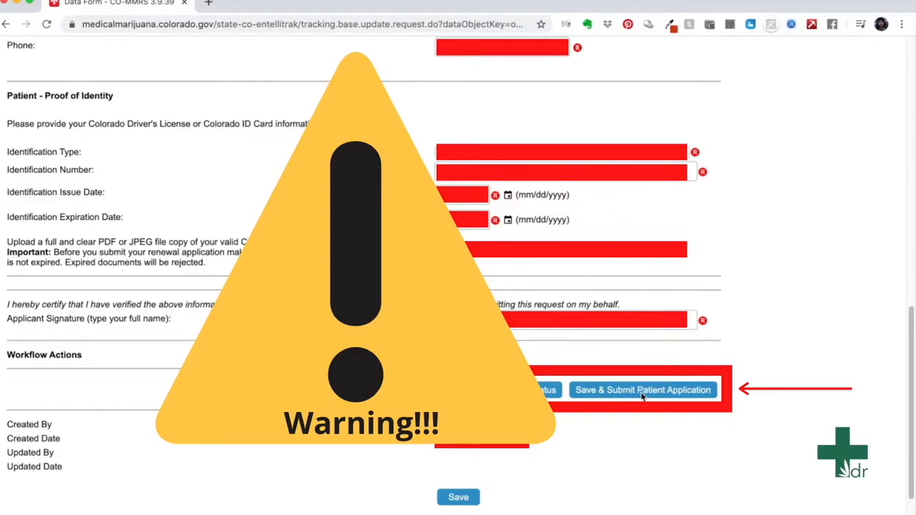
# Create a new provider certification and select the provider's certification number from the list
pyautogui.click(643, 389)
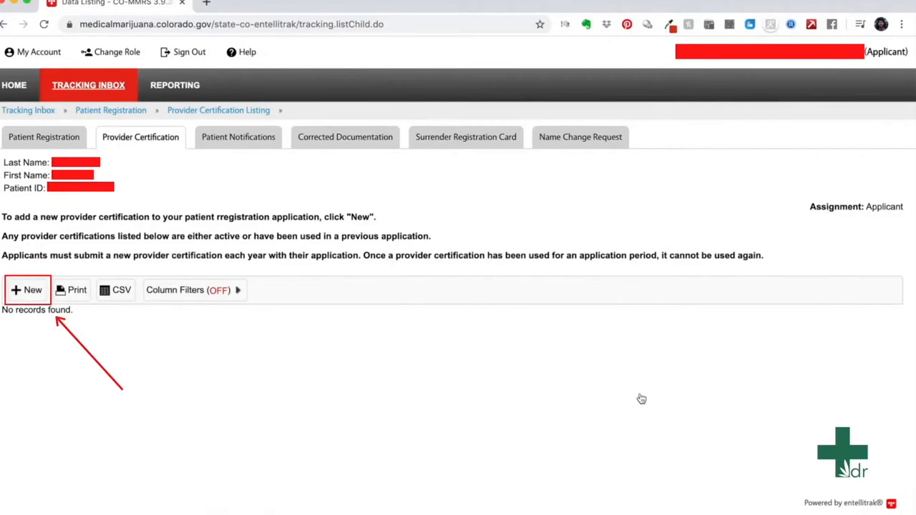
pyautogui.click(28, 289)
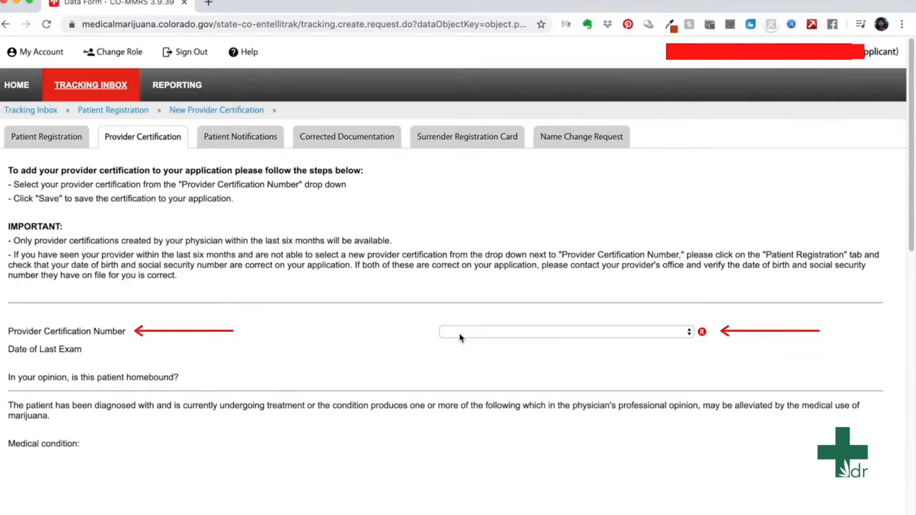
pyautogui.click(561, 332)
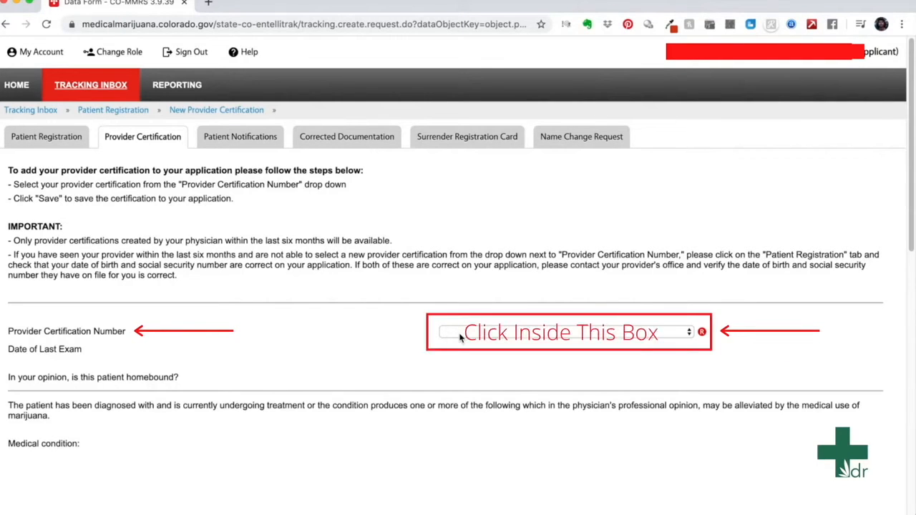
pyautogui.click(561, 332)
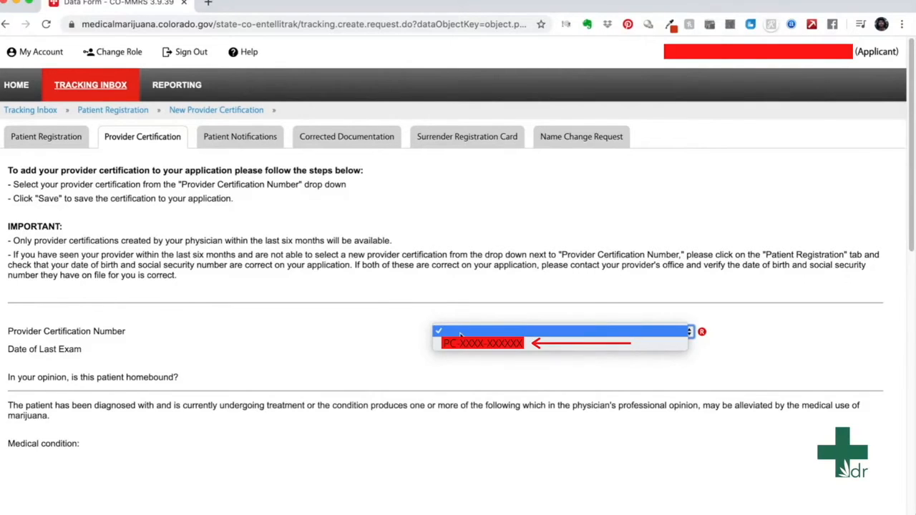
pyautogui.click(480, 344)
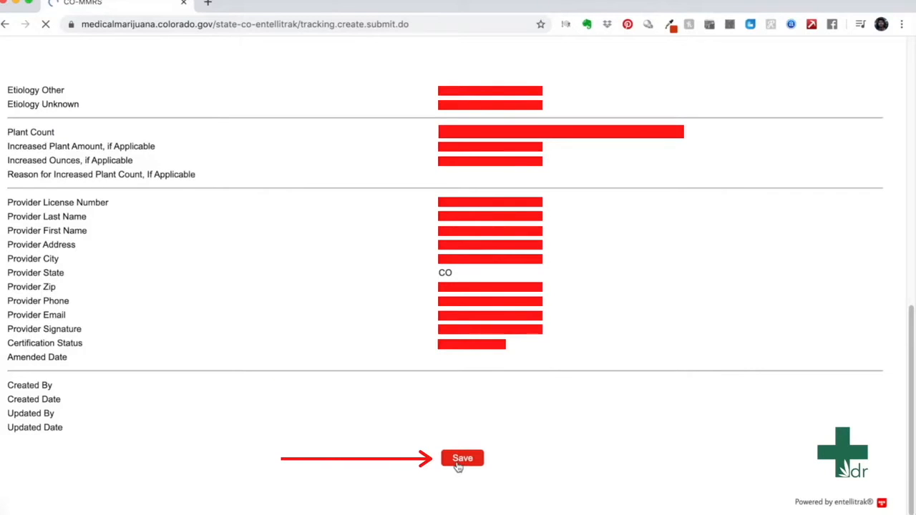
# Save the new provider certification
pyautogui.click(462, 457)
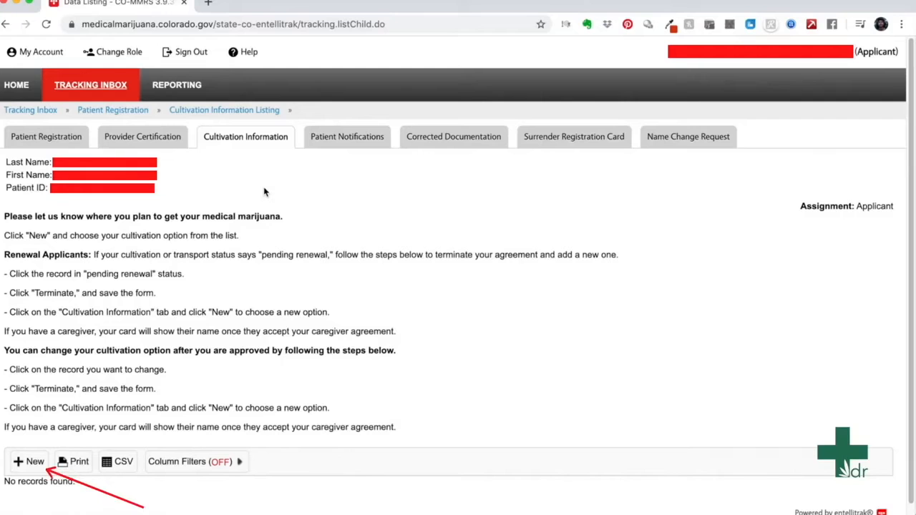
# Add a cultivation option getting all marijuana from a dispensary center, signed with full name, and save it
pyautogui.click(29, 461)
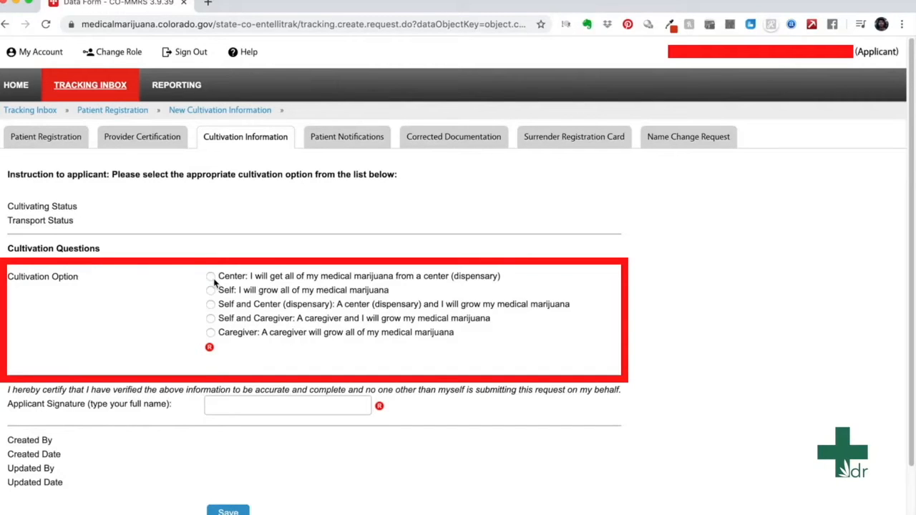
pyautogui.click(210, 276)
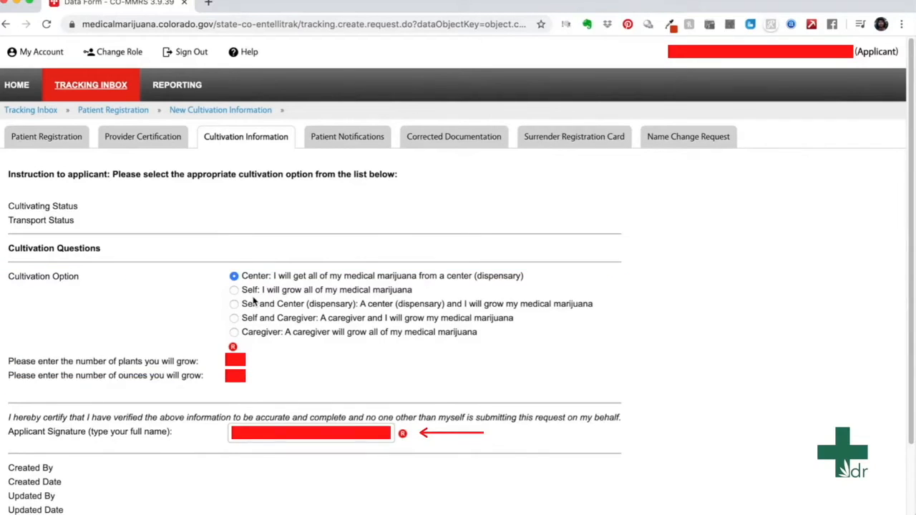
pyautogui.write('Xxxx Xxxxxxx')
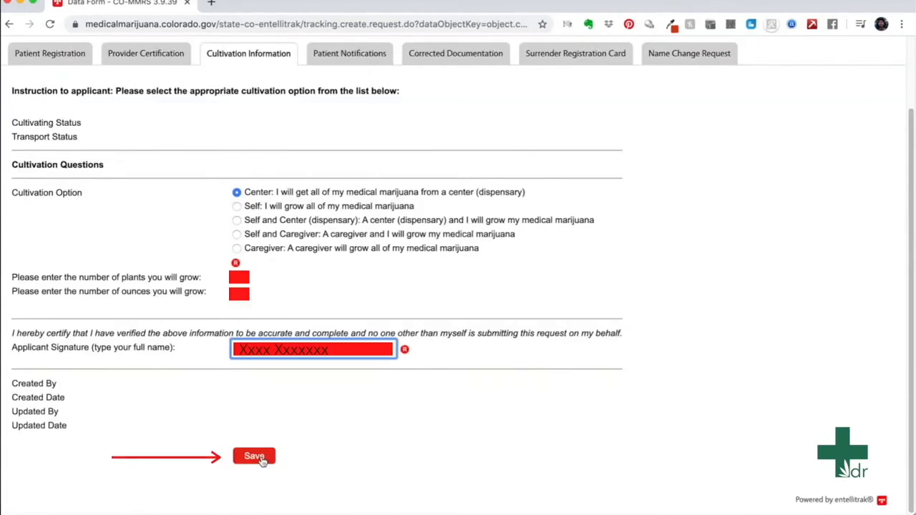
pyautogui.click(255, 455)
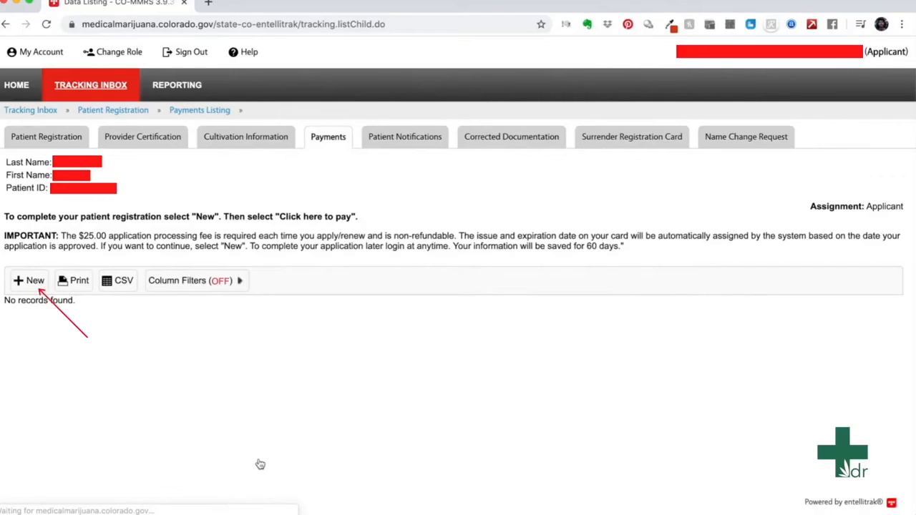
# Create a new payment record and proceed to the Colorado.gov online checkout
pyautogui.click(28, 281)
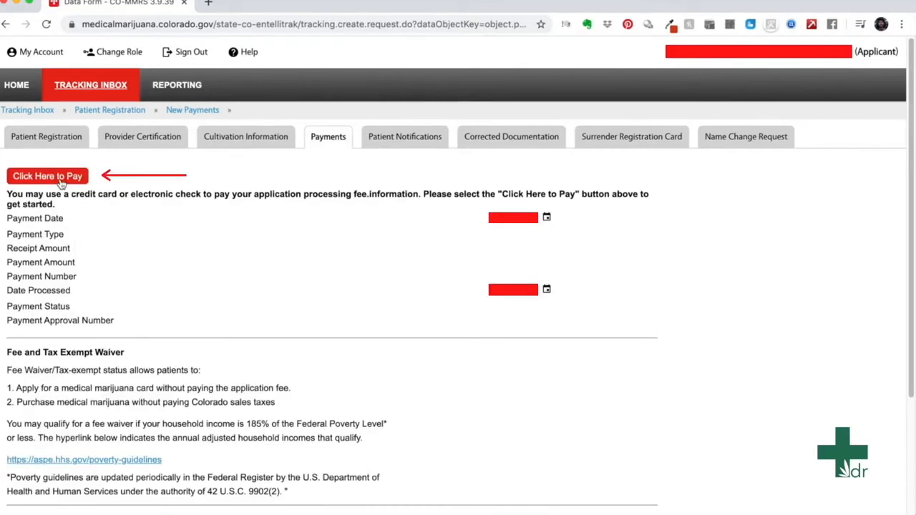
pyautogui.click(47, 175)
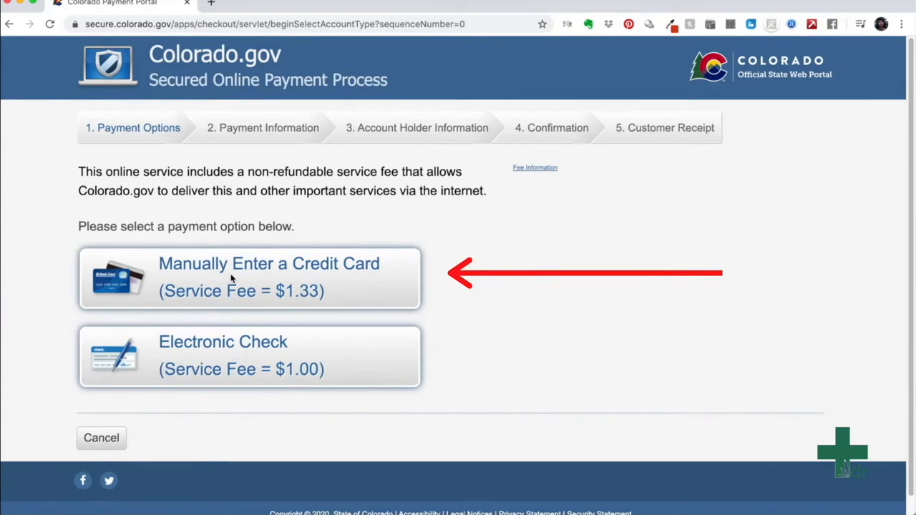
pyautogui.click(249, 277)
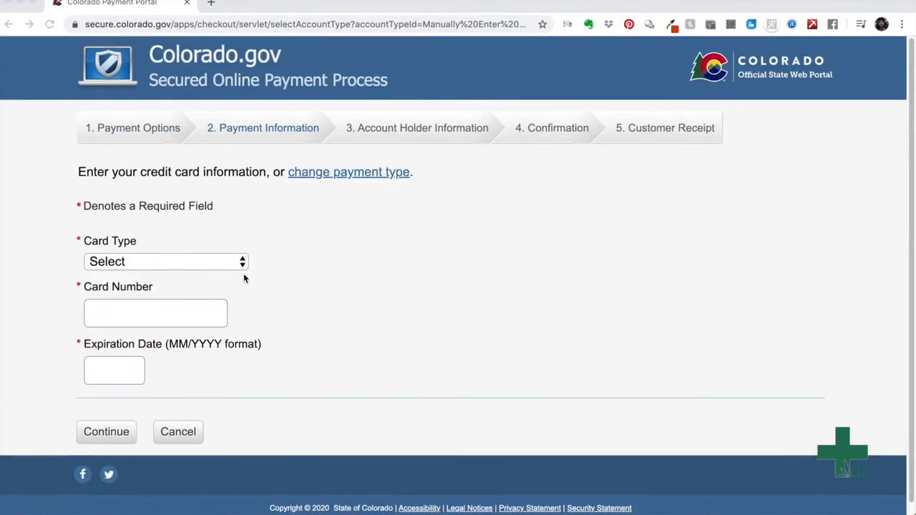
pyautogui.click(165, 261)
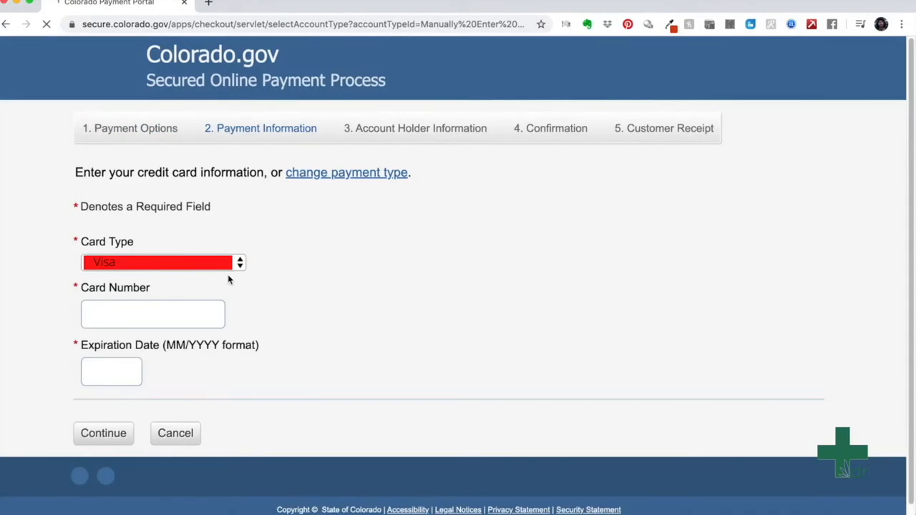
pyautogui.write('1111222233334444')
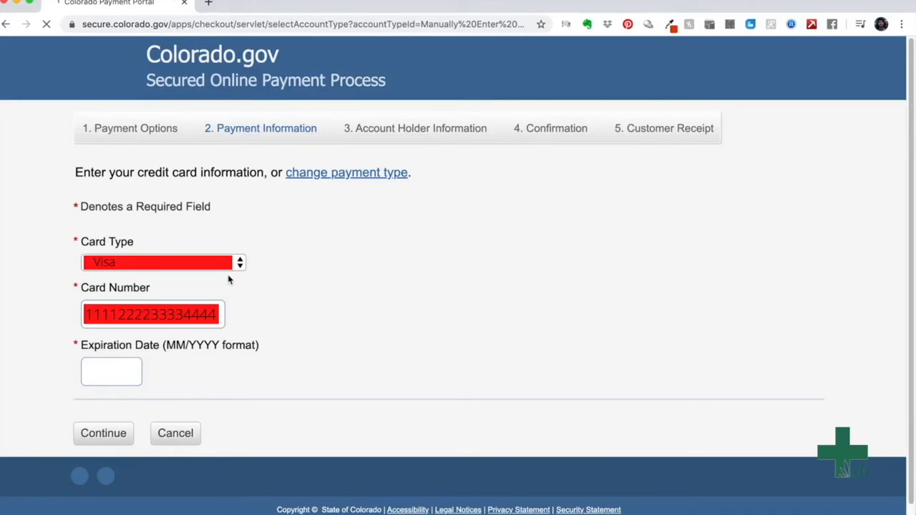
pyautogui.write('01/2025')
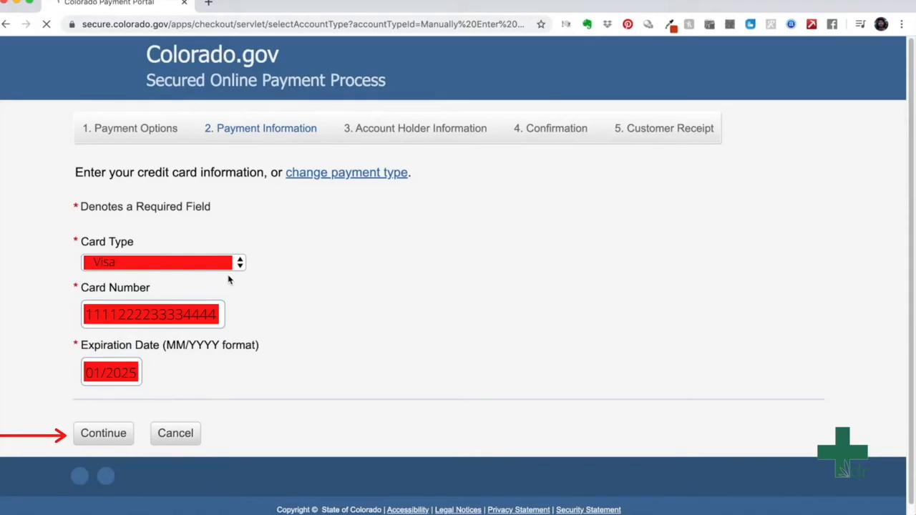
pyautogui.click(103, 432)
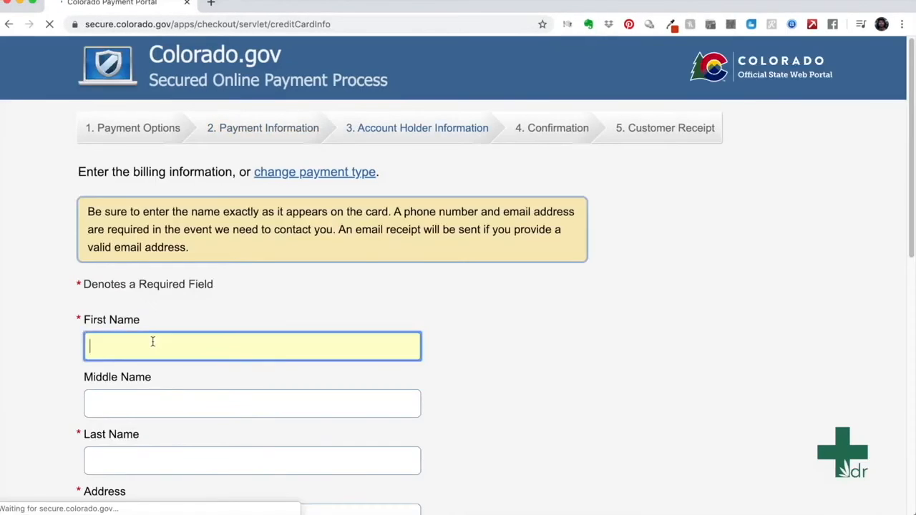
pyautogui.scroll(-3)
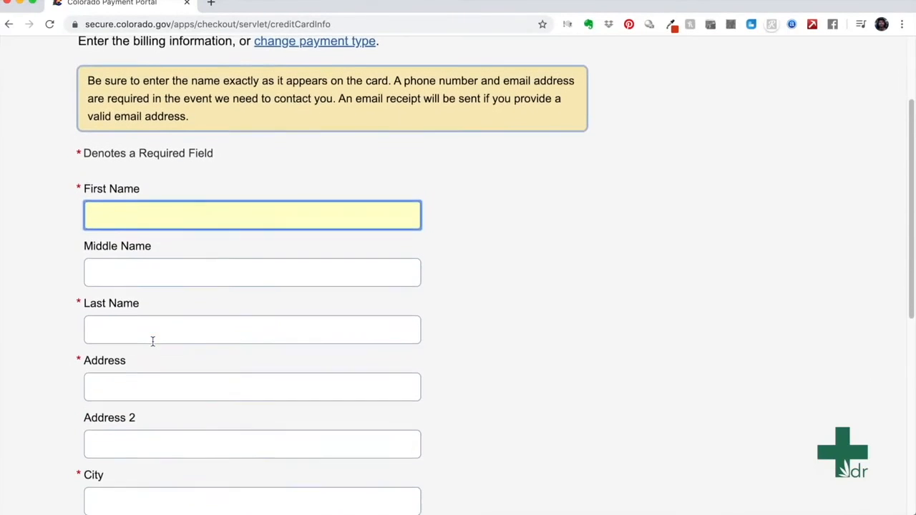
pyautogui.click(252, 214)
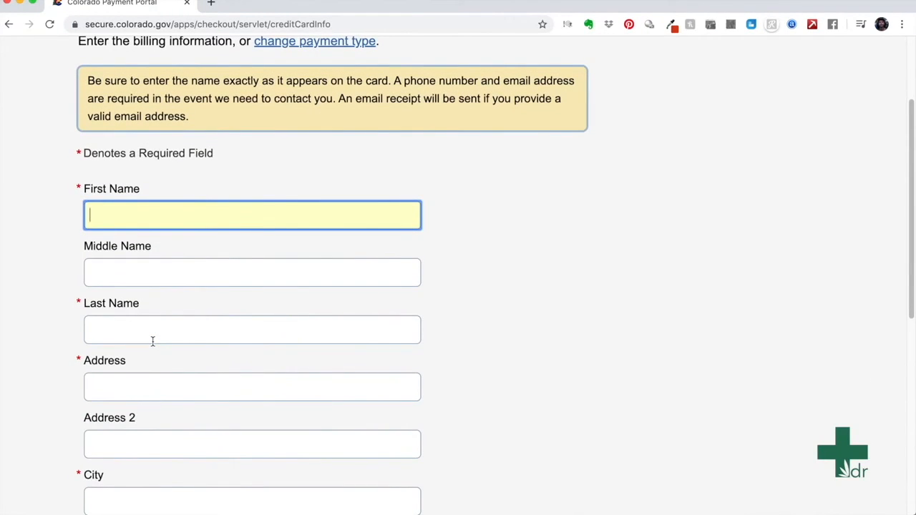
pyautogui.write('John')
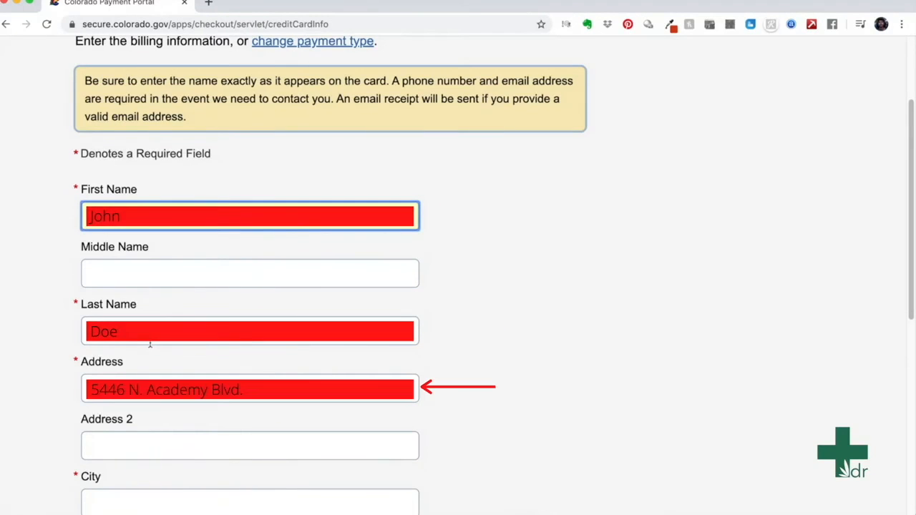
pyautogui.write('#104')
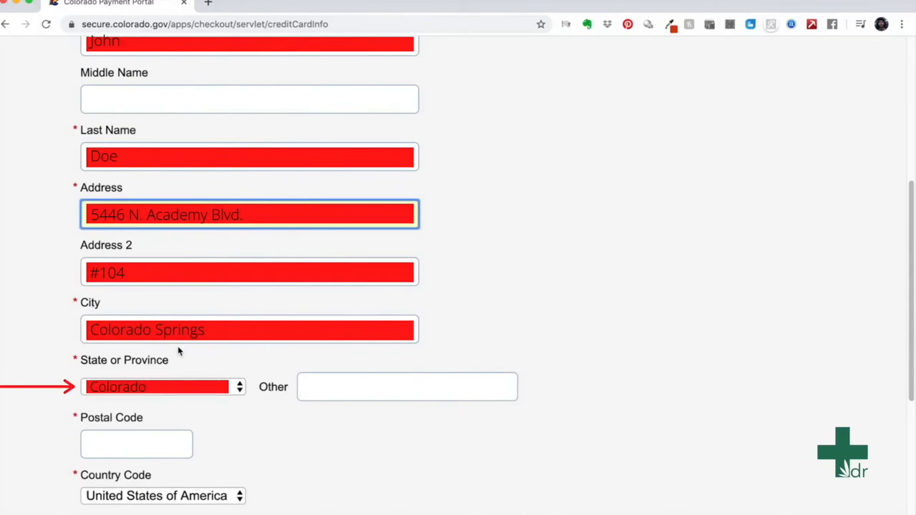
pyautogui.write('80918')
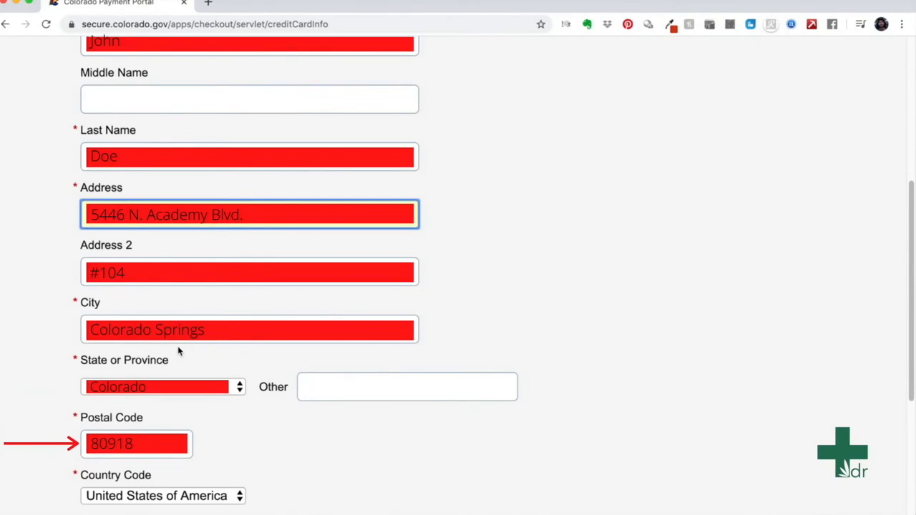
pyautogui.scroll(-3)
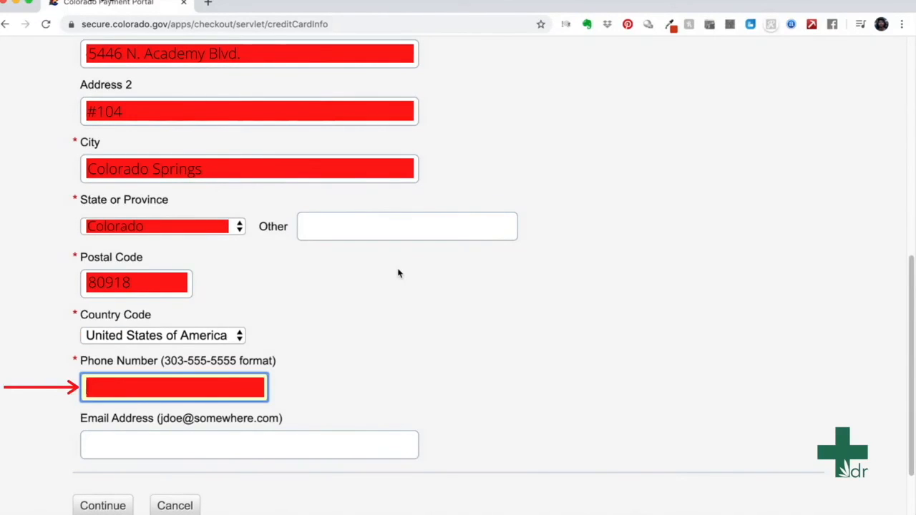
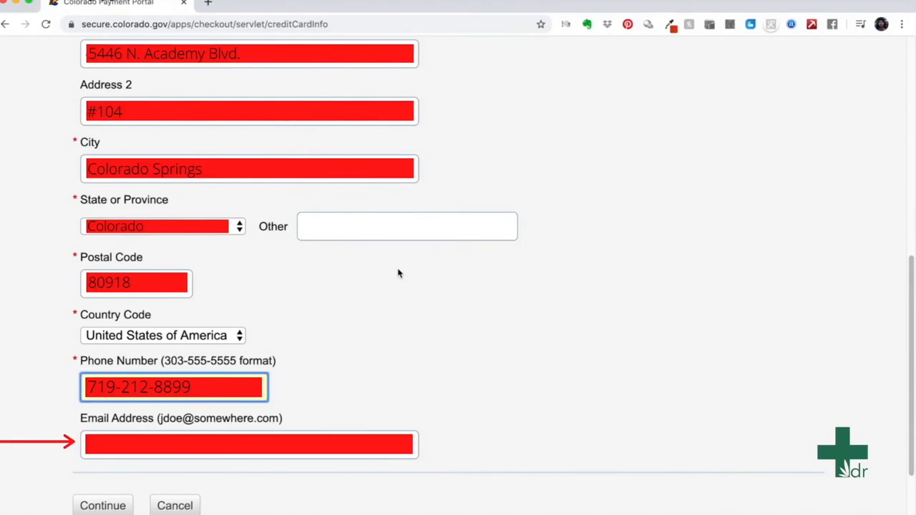
# Submit billing details, verify them and agree to the $26.33 total so payment processes
pyautogui.click(103, 505)
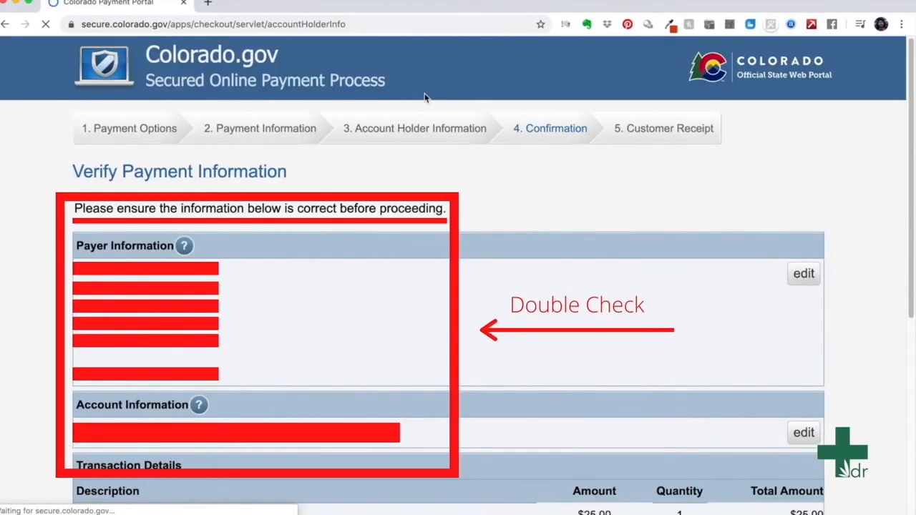
pyautogui.scroll(-3)
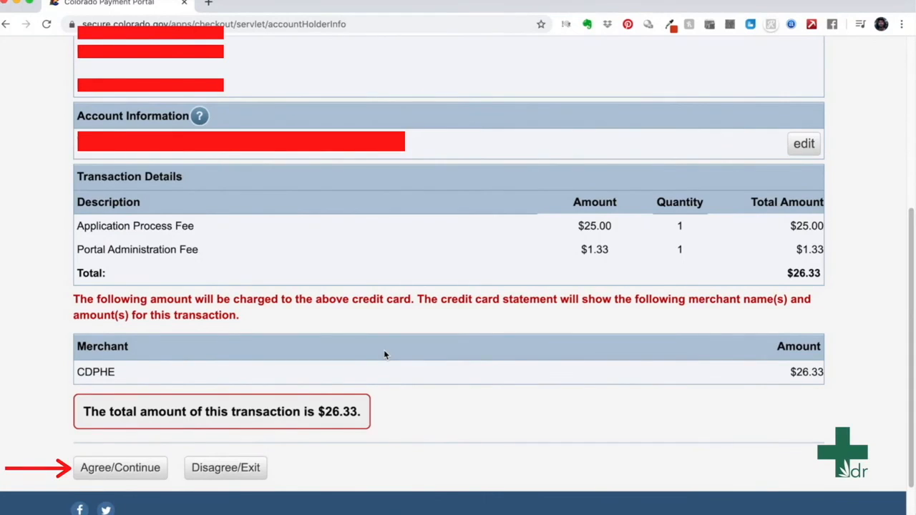
pyautogui.click(120, 467)
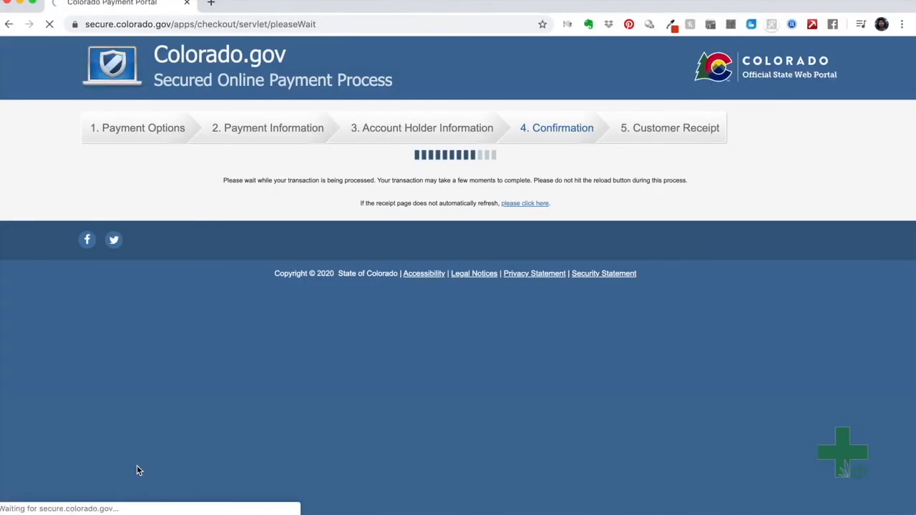